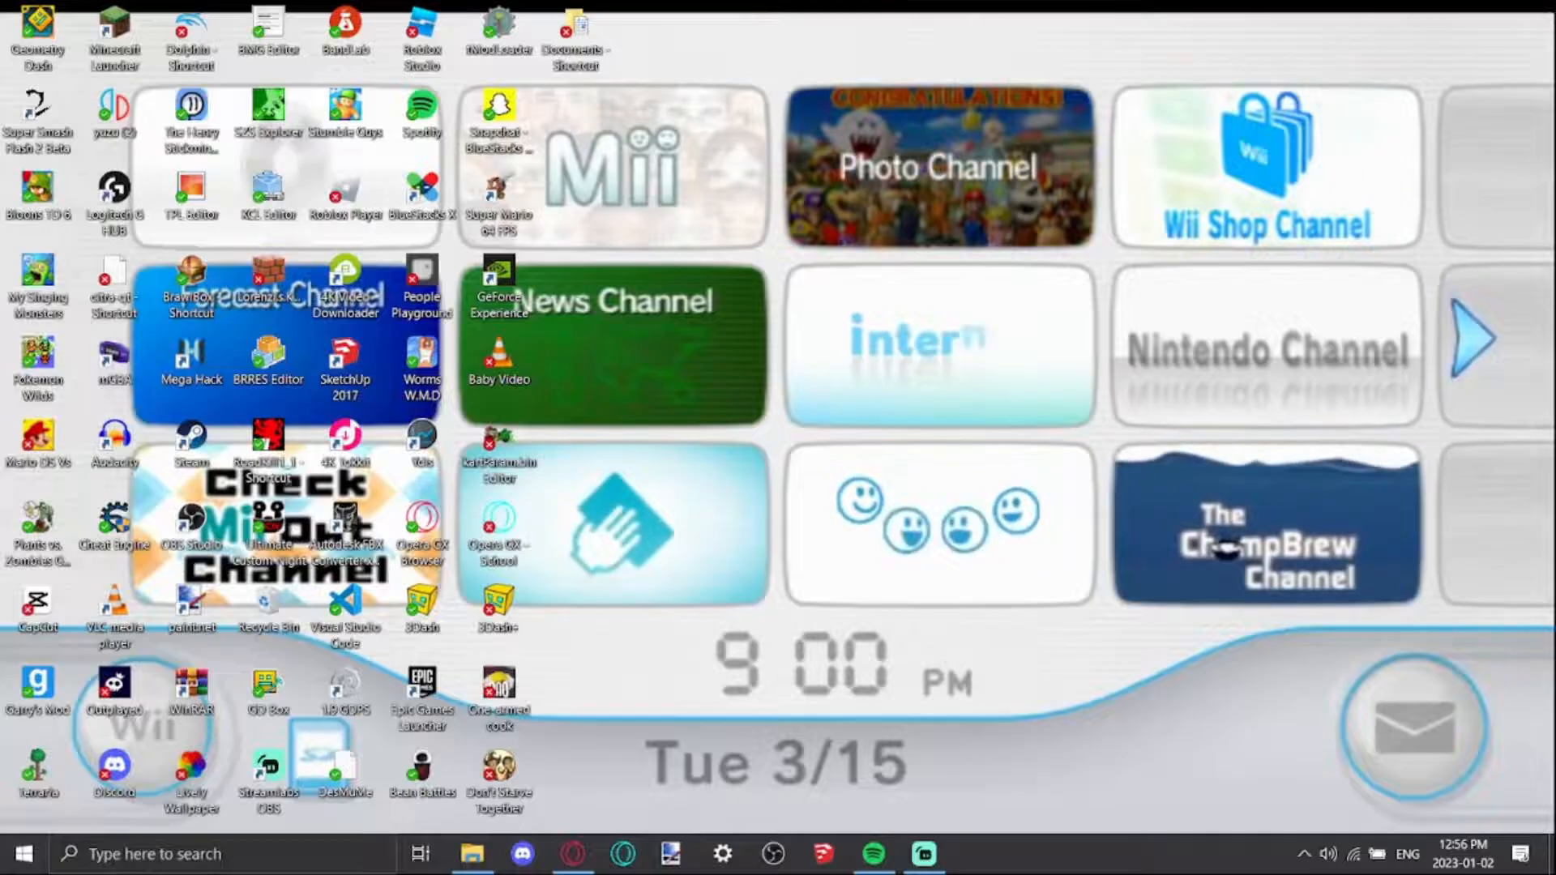
mouse_move(922, 853)
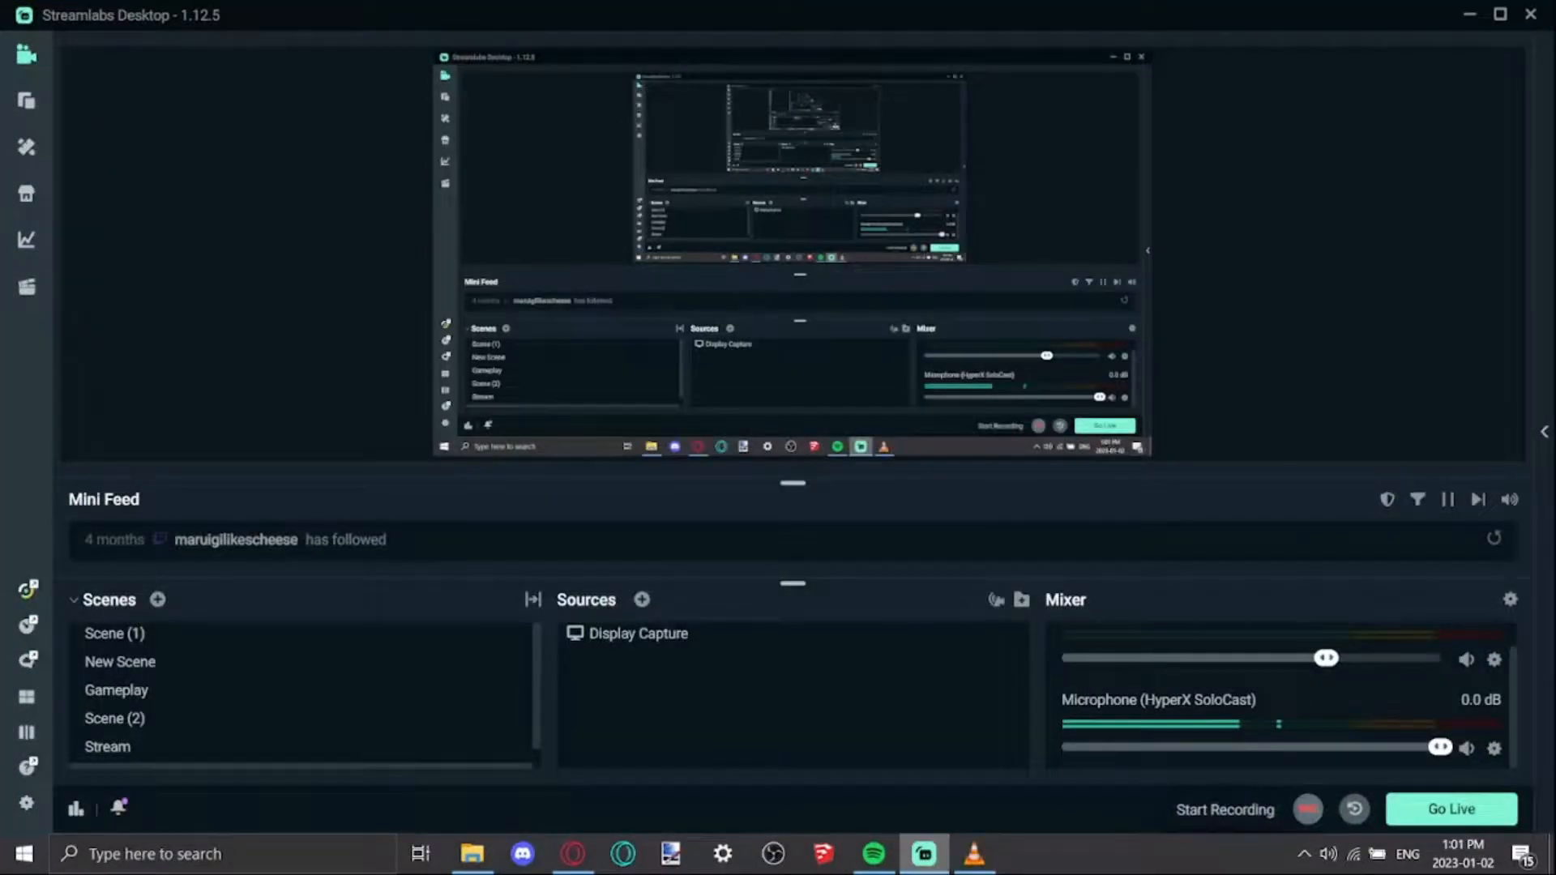
Show the SD card's apps folder with its riivolution and WiiModLite folders.
left_click(473, 853)
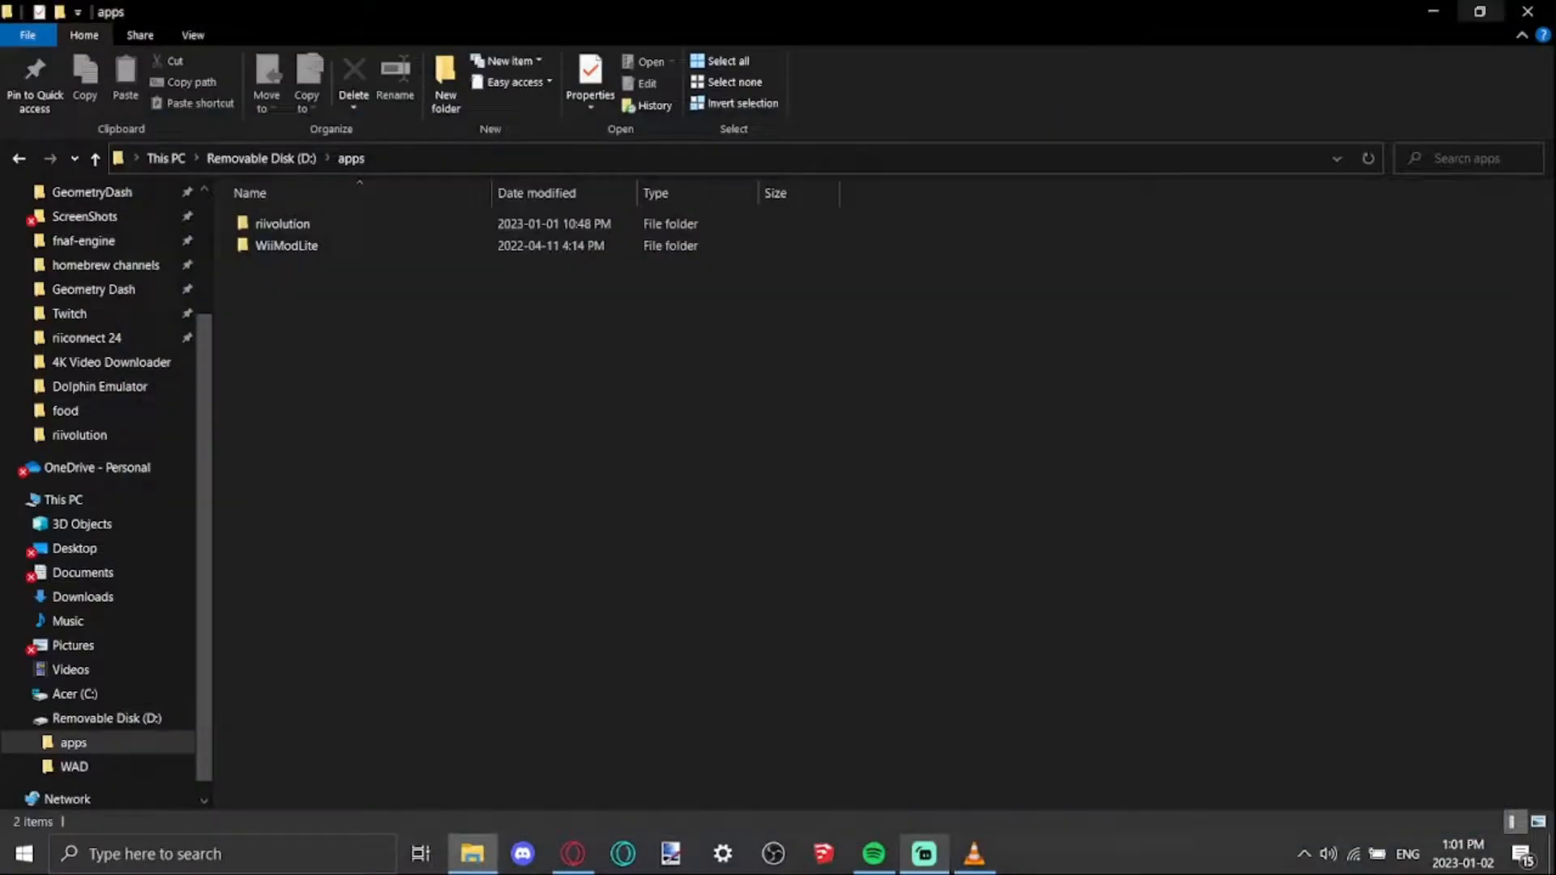
mouse_move(1481, 10)
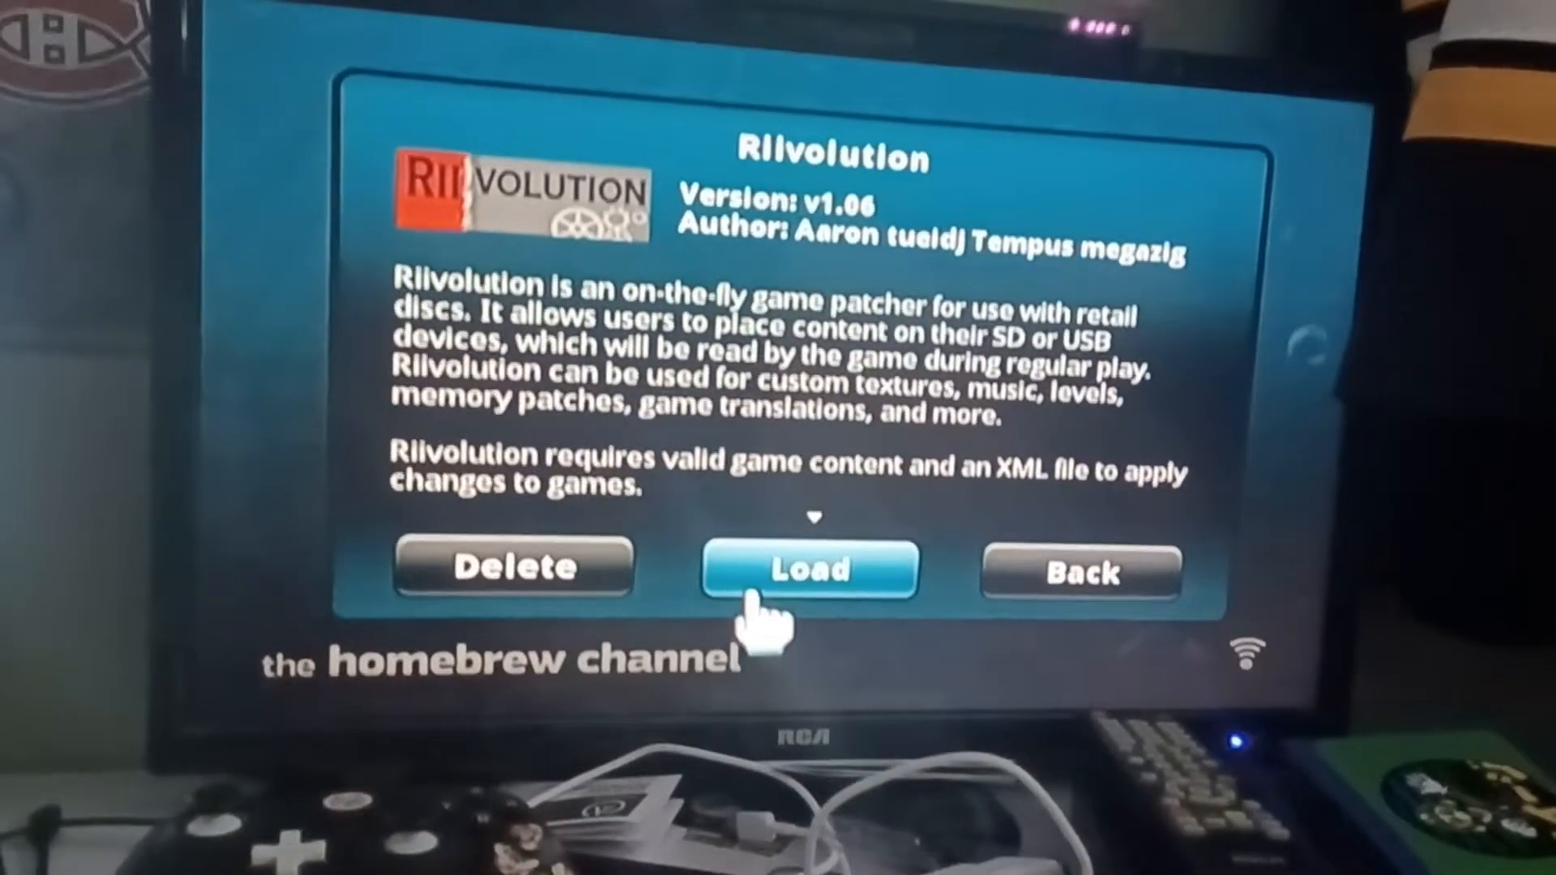
Launch the Riivolution patcher from its Homebrew Channel details page.
left_click(797, 569)
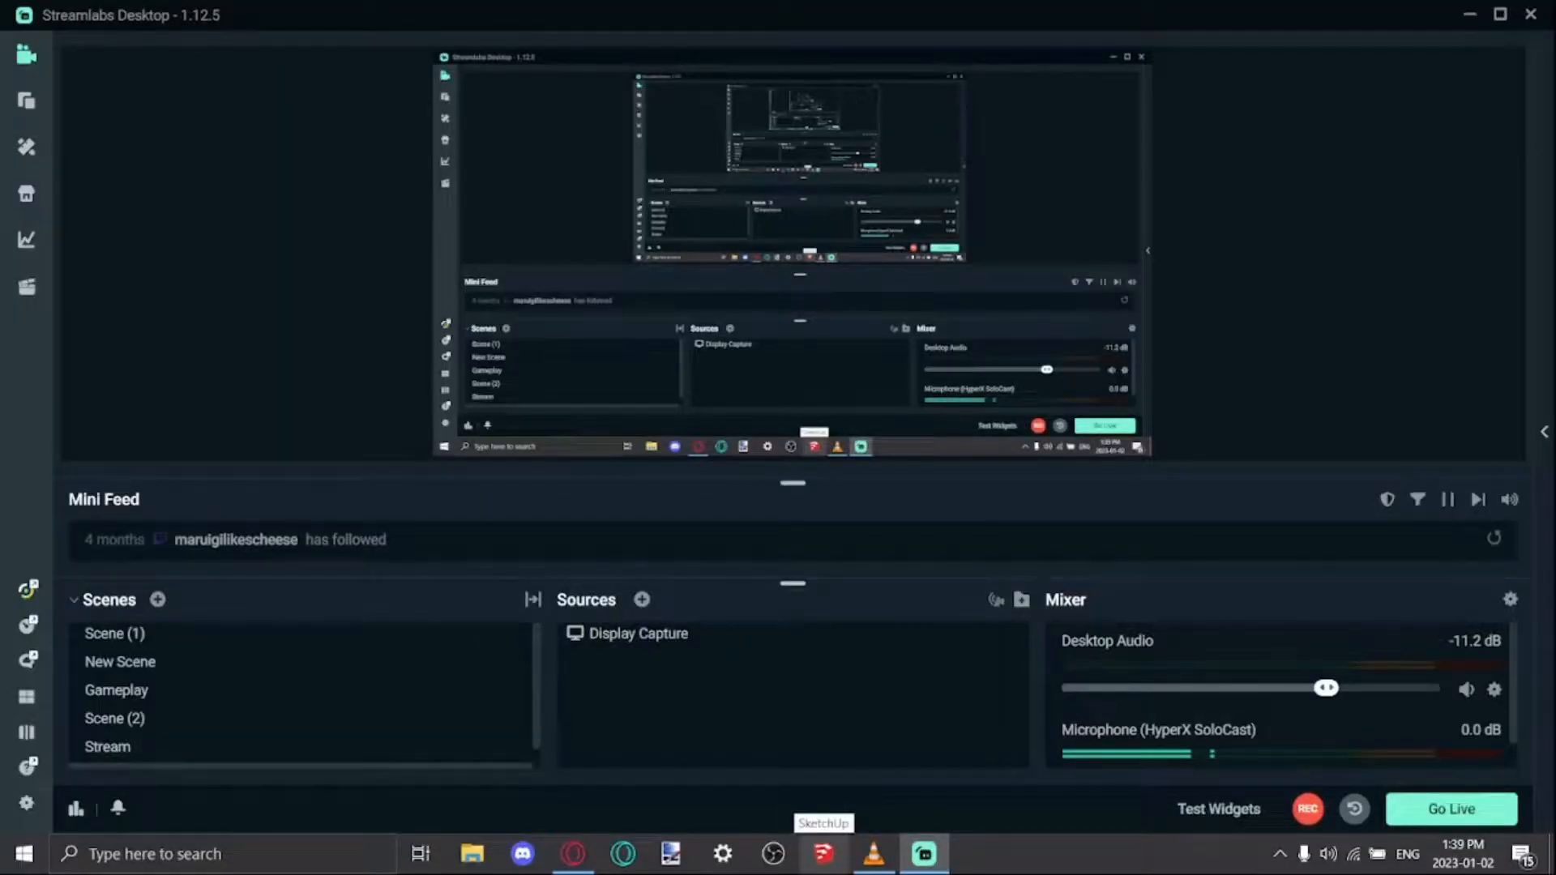
Minimize Streamlabs Desktop and bring up File Explorer at Quick access.
left_click(1308, 809)
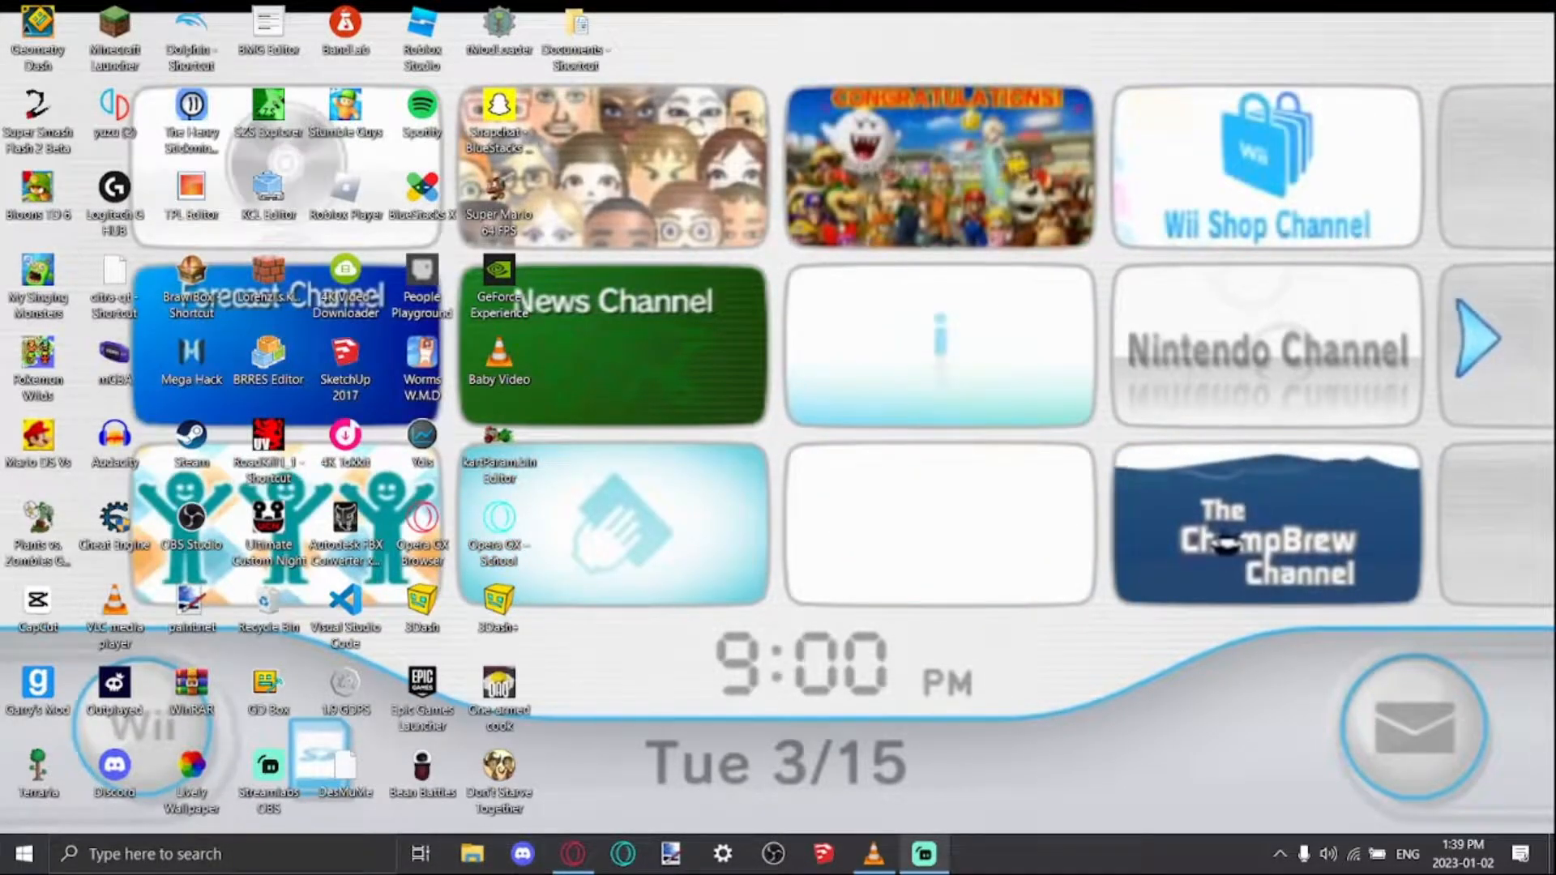
left_click(470, 853)
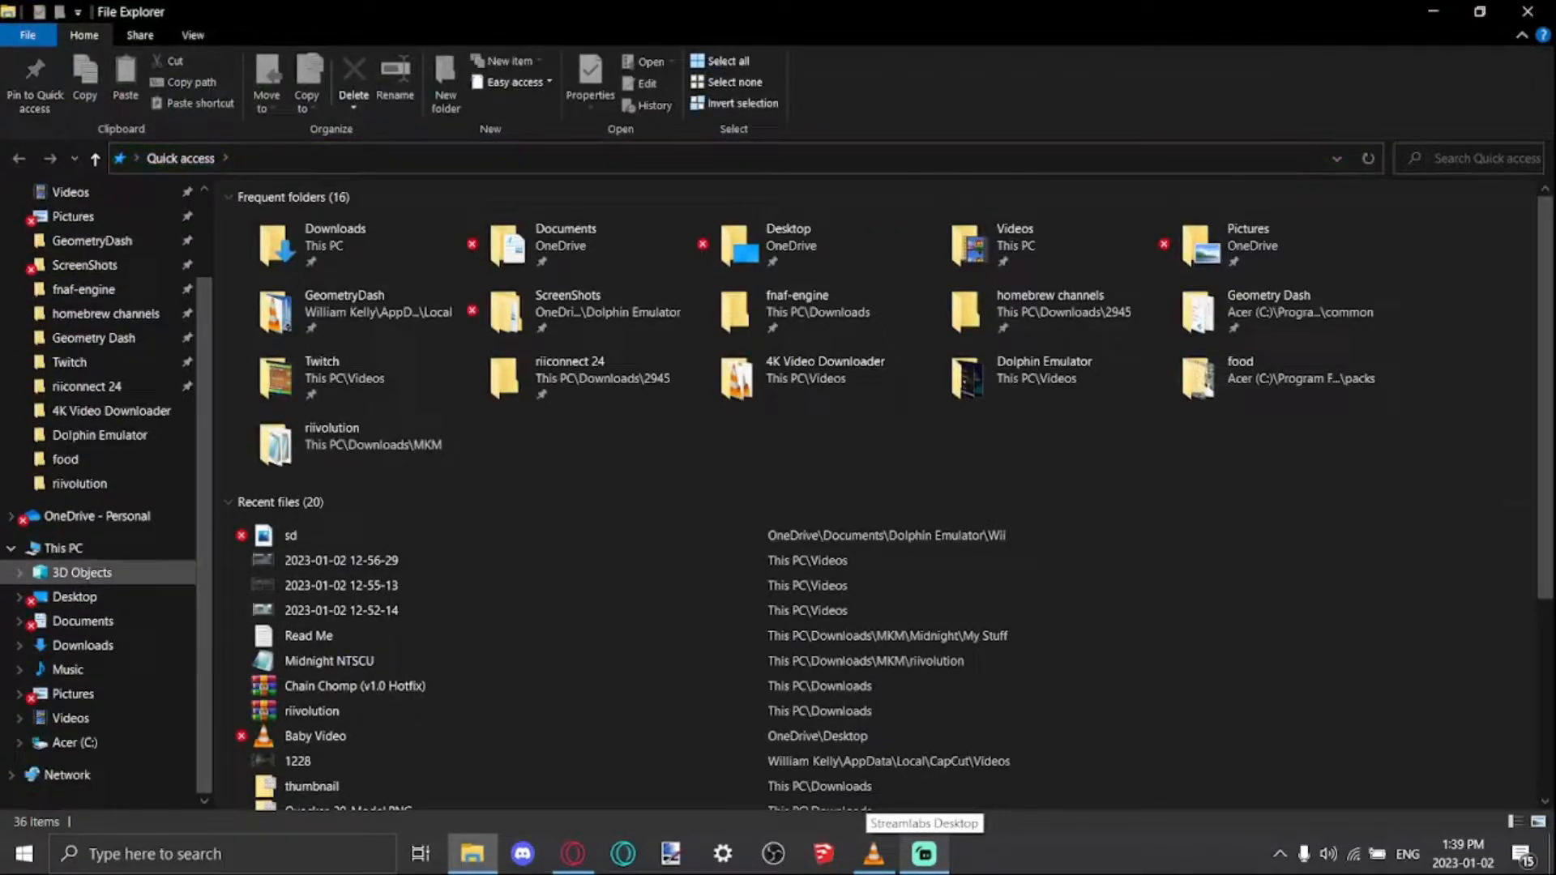
Browse the Dolphin Wii folder and SD card, then open Mario Kart Midnight v1.01 from Downloads.
left_click(922, 854)
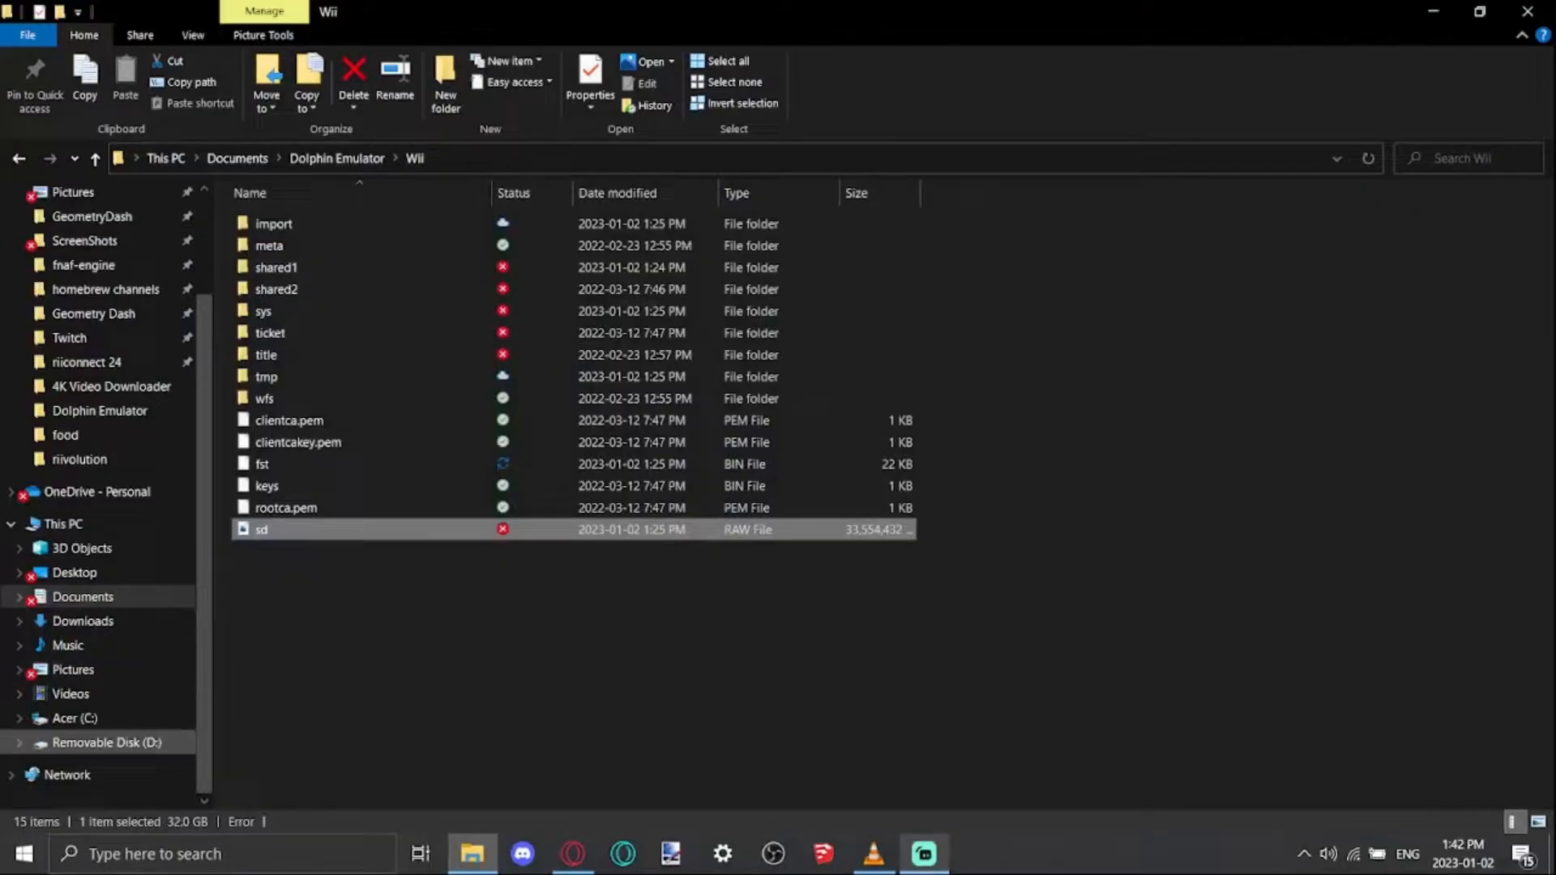
left_click(102, 742)
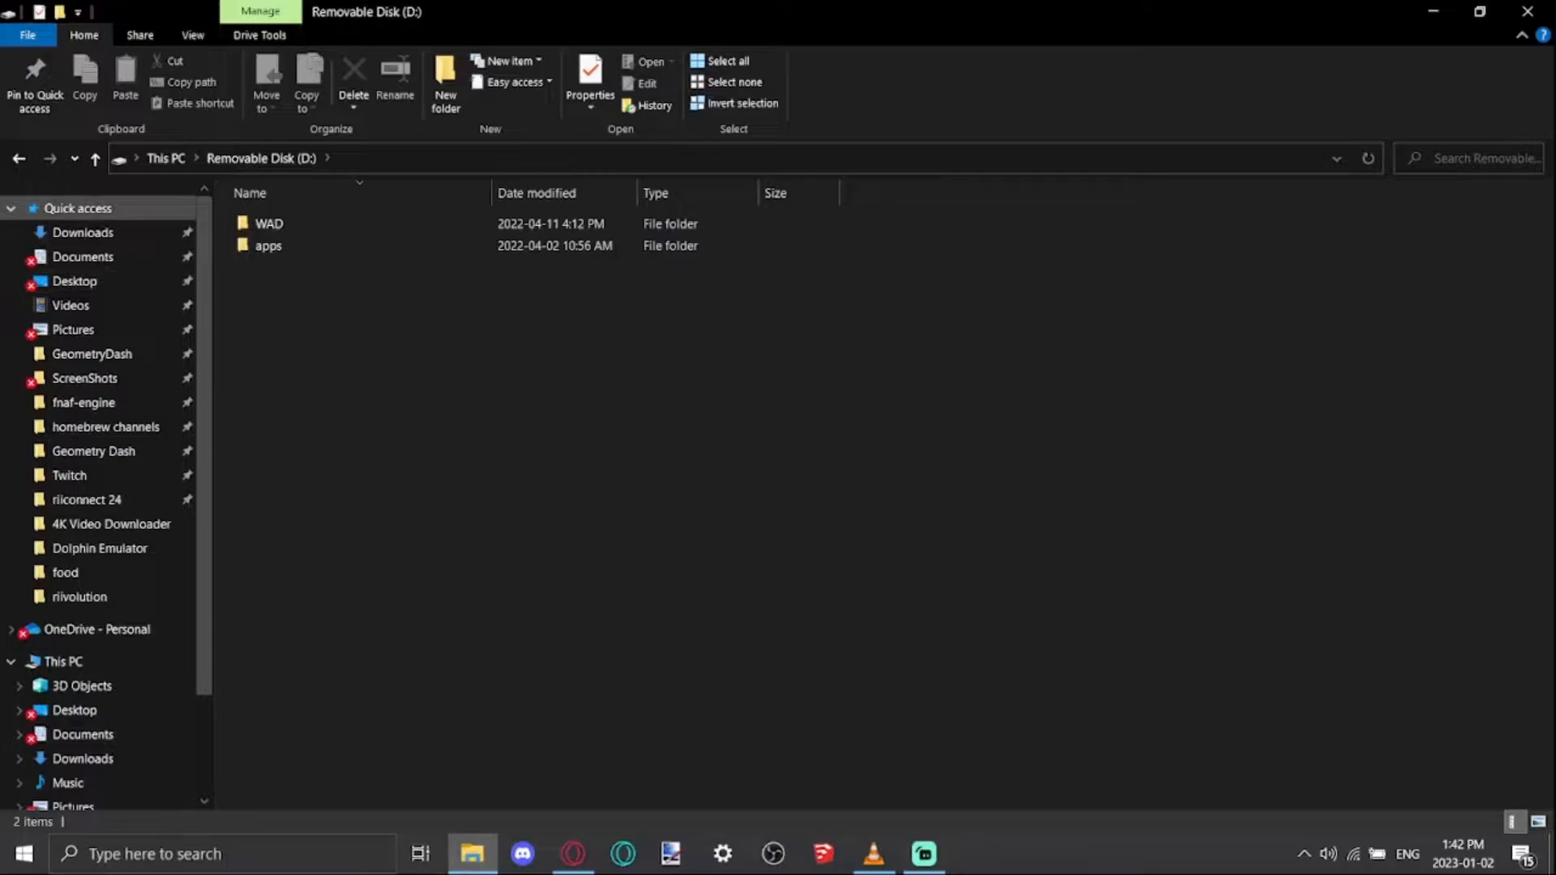
left_click(81, 233)
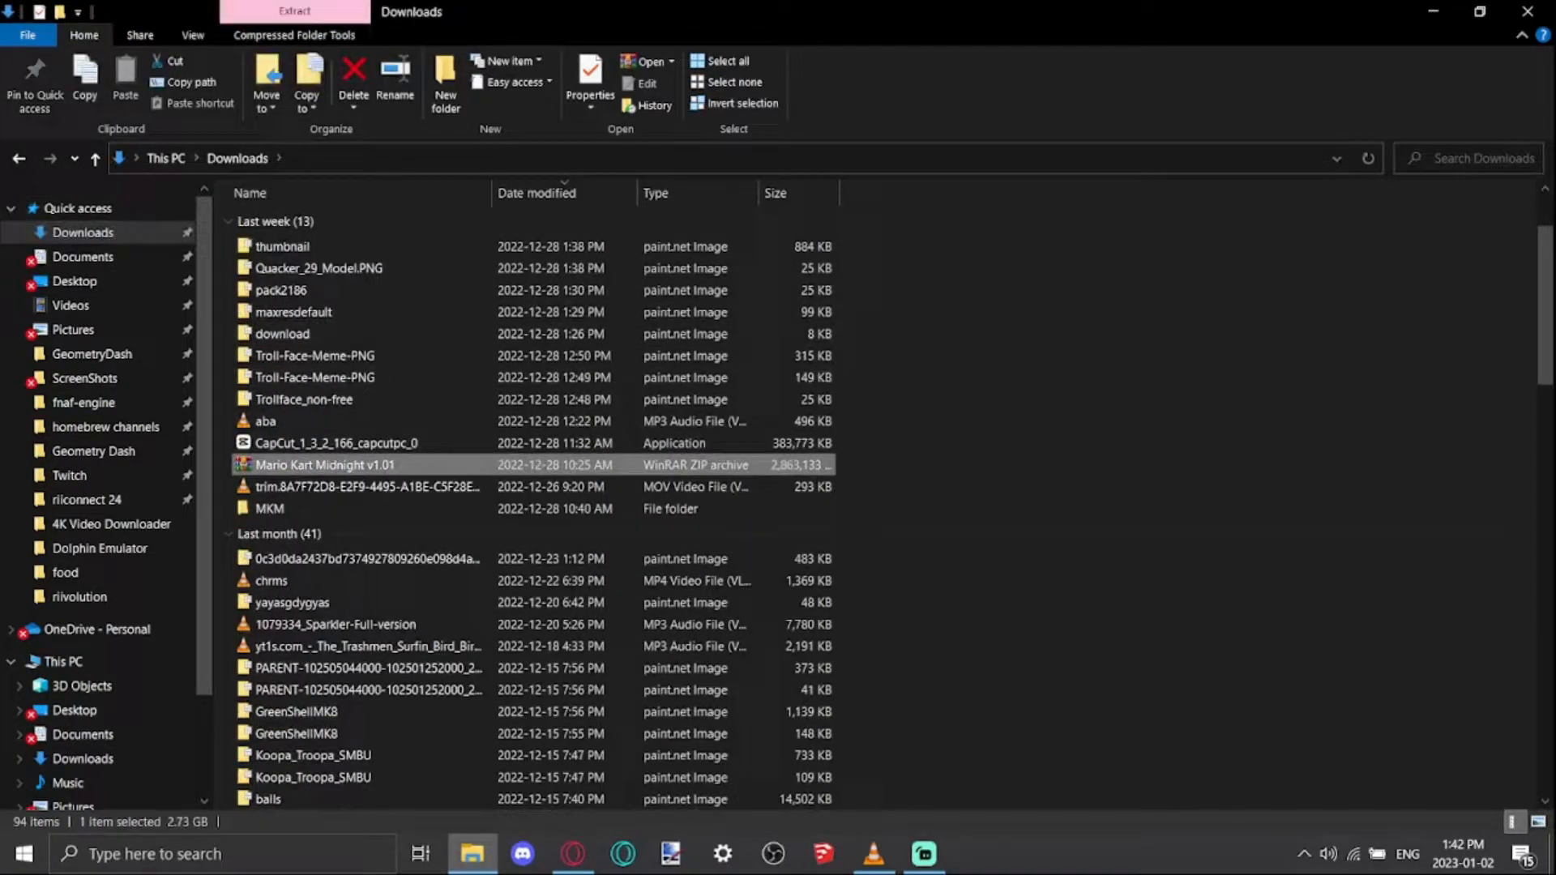
double_click(311, 465)
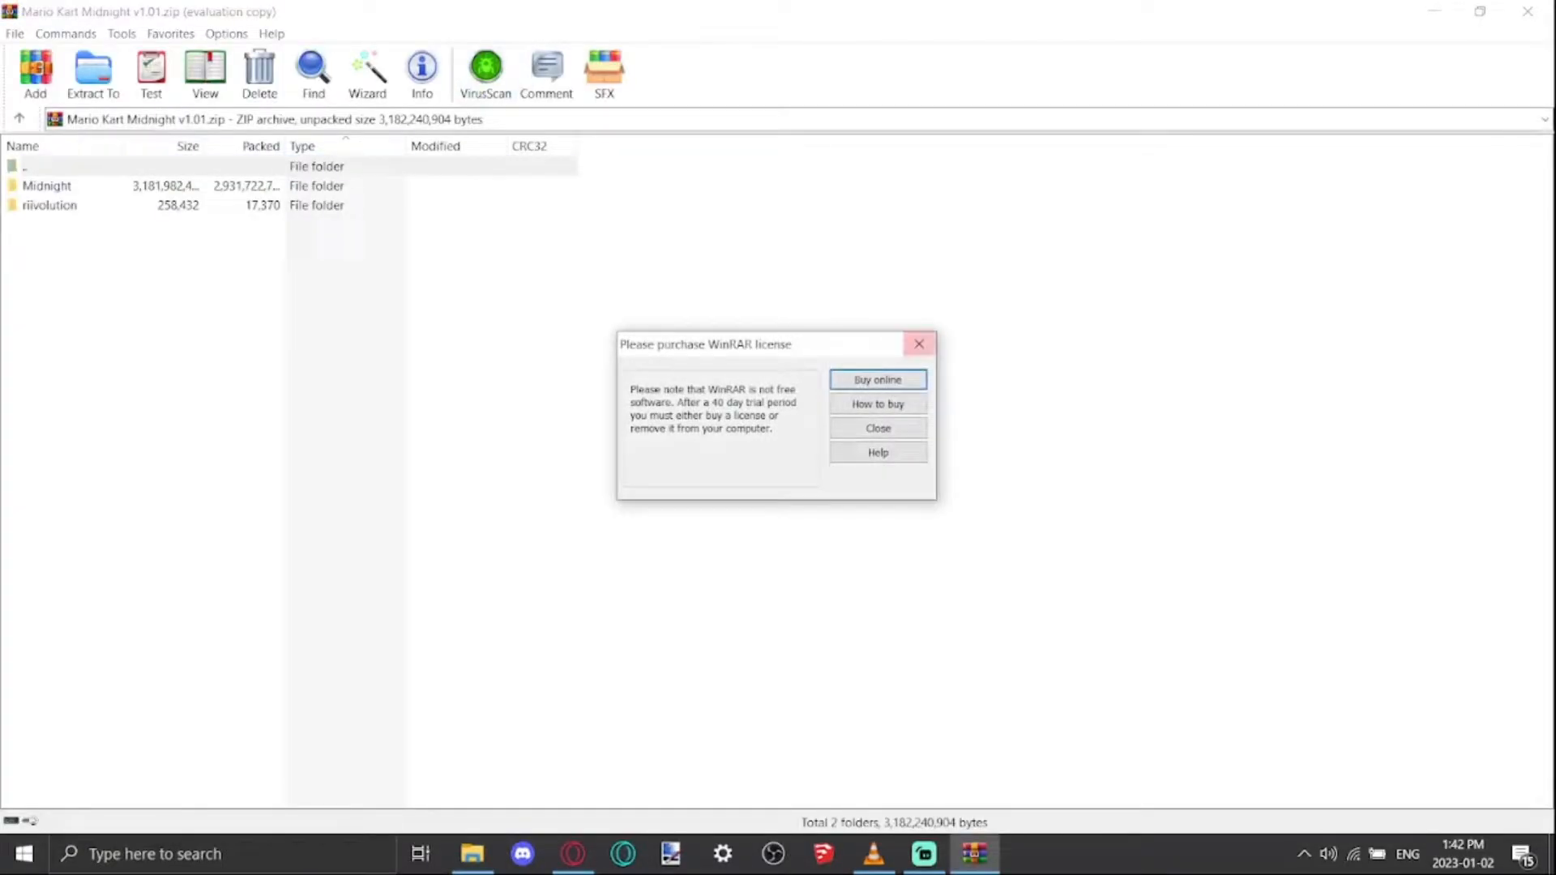
Dismiss the license reminder and copy the Midnight and riivolution folders onto Removable Disk (D:).
left_click(877, 428)
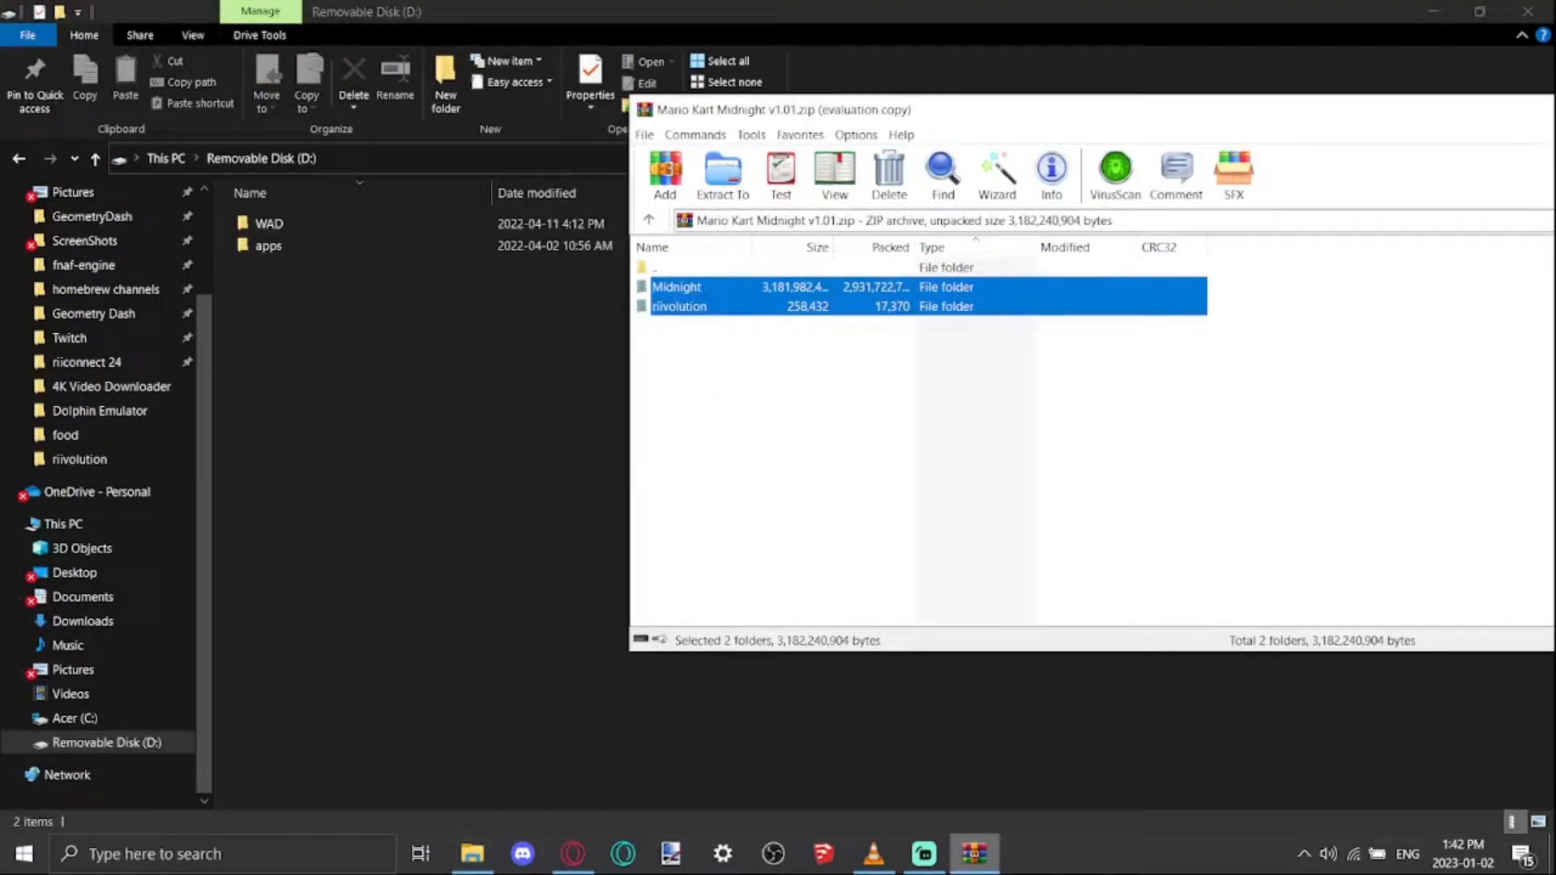
left_click(723, 170)
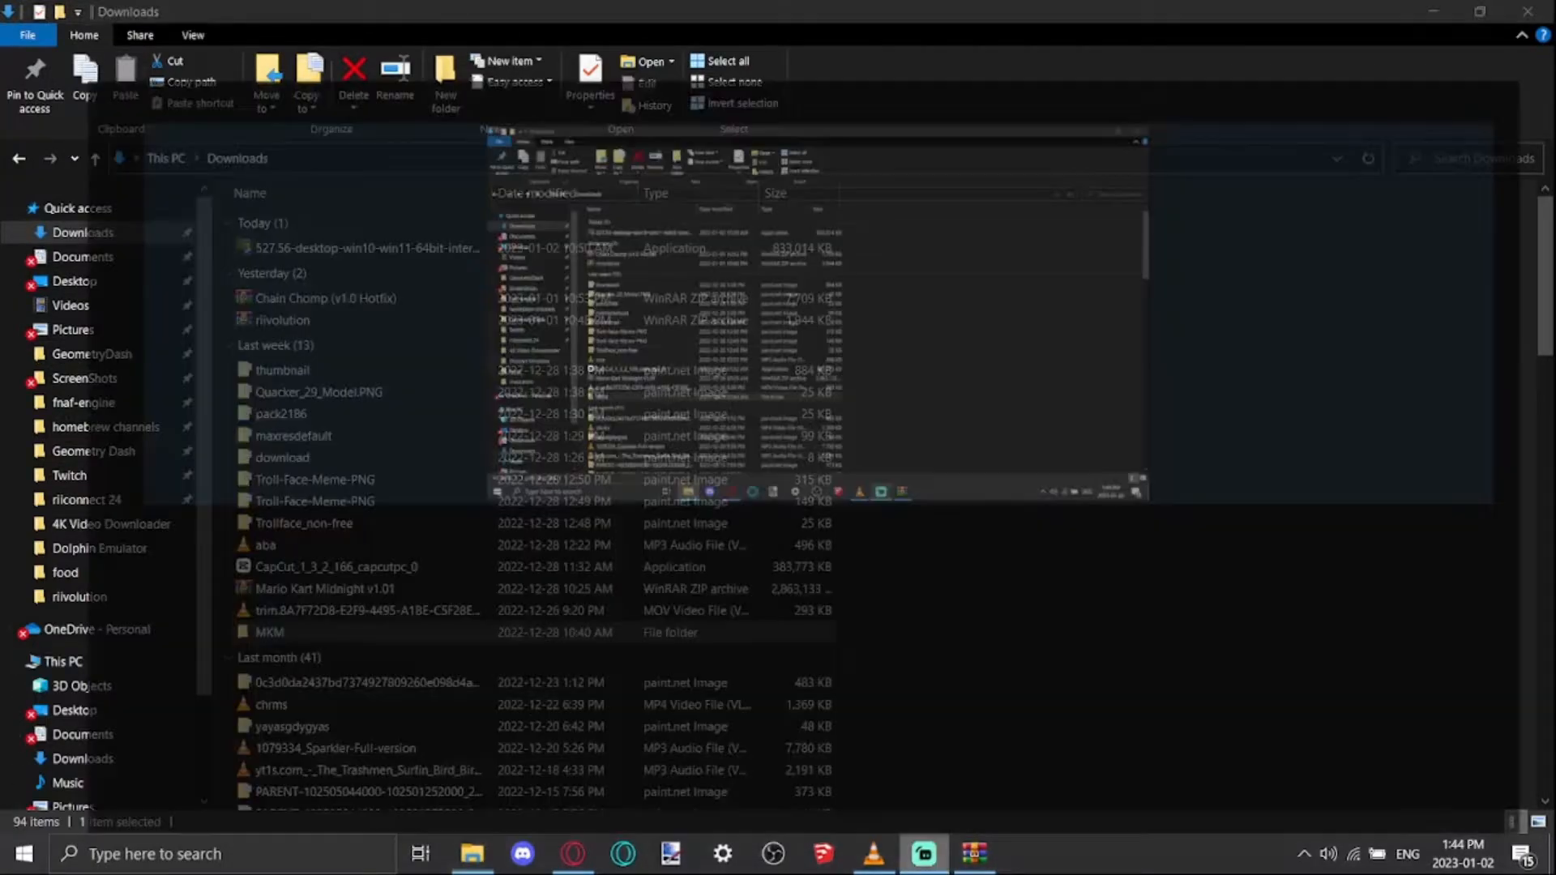
left_click(921, 852)
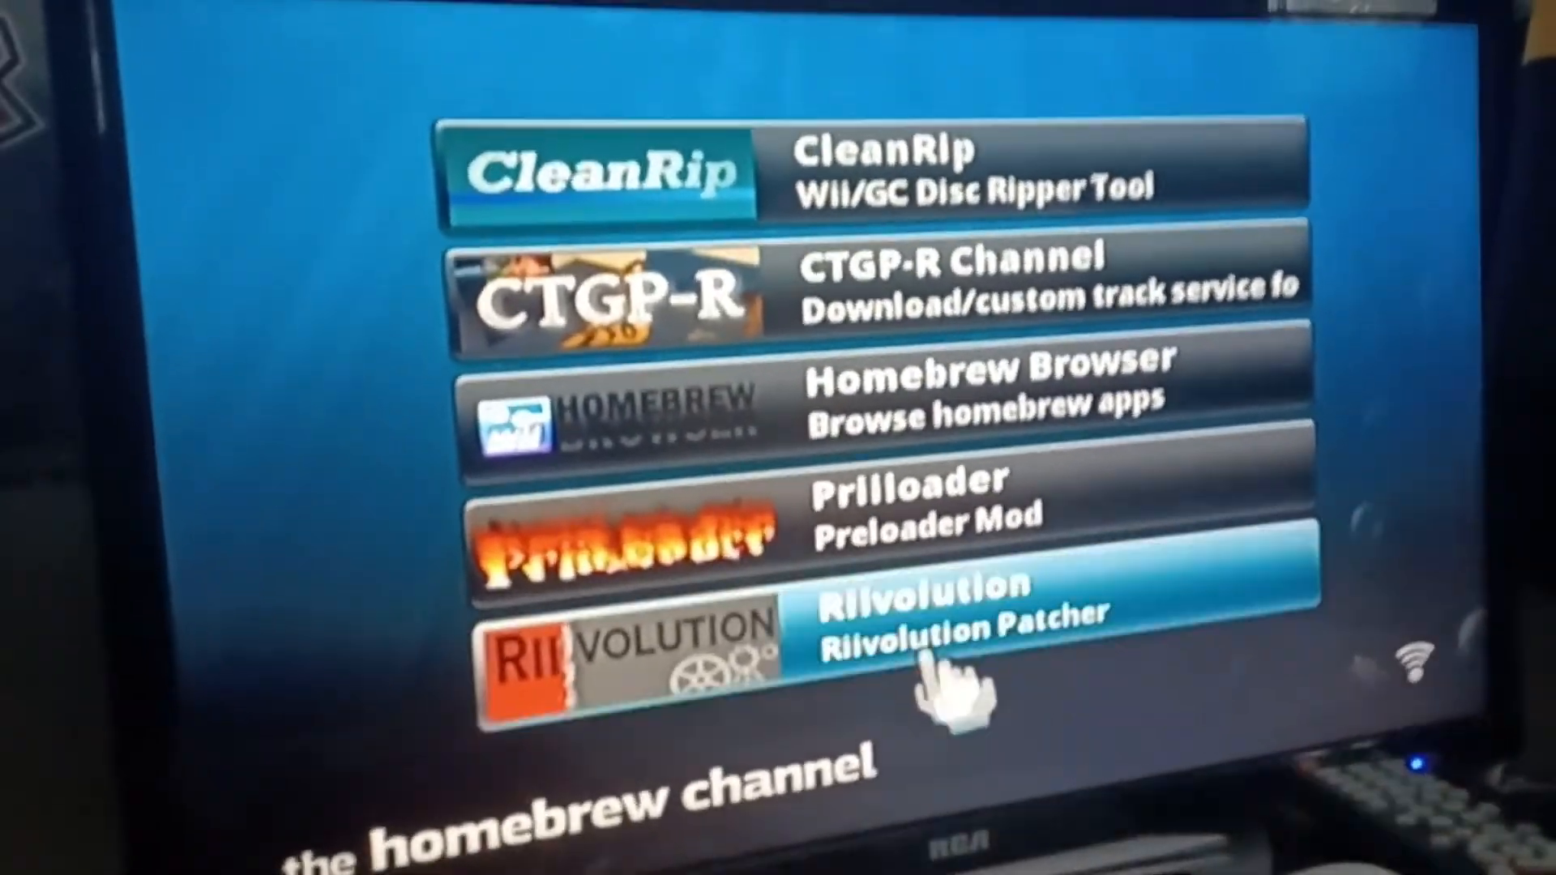
Bring up Riivolution's details page (version 1.06) in the Homebrew Channel.
left_click(926, 621)
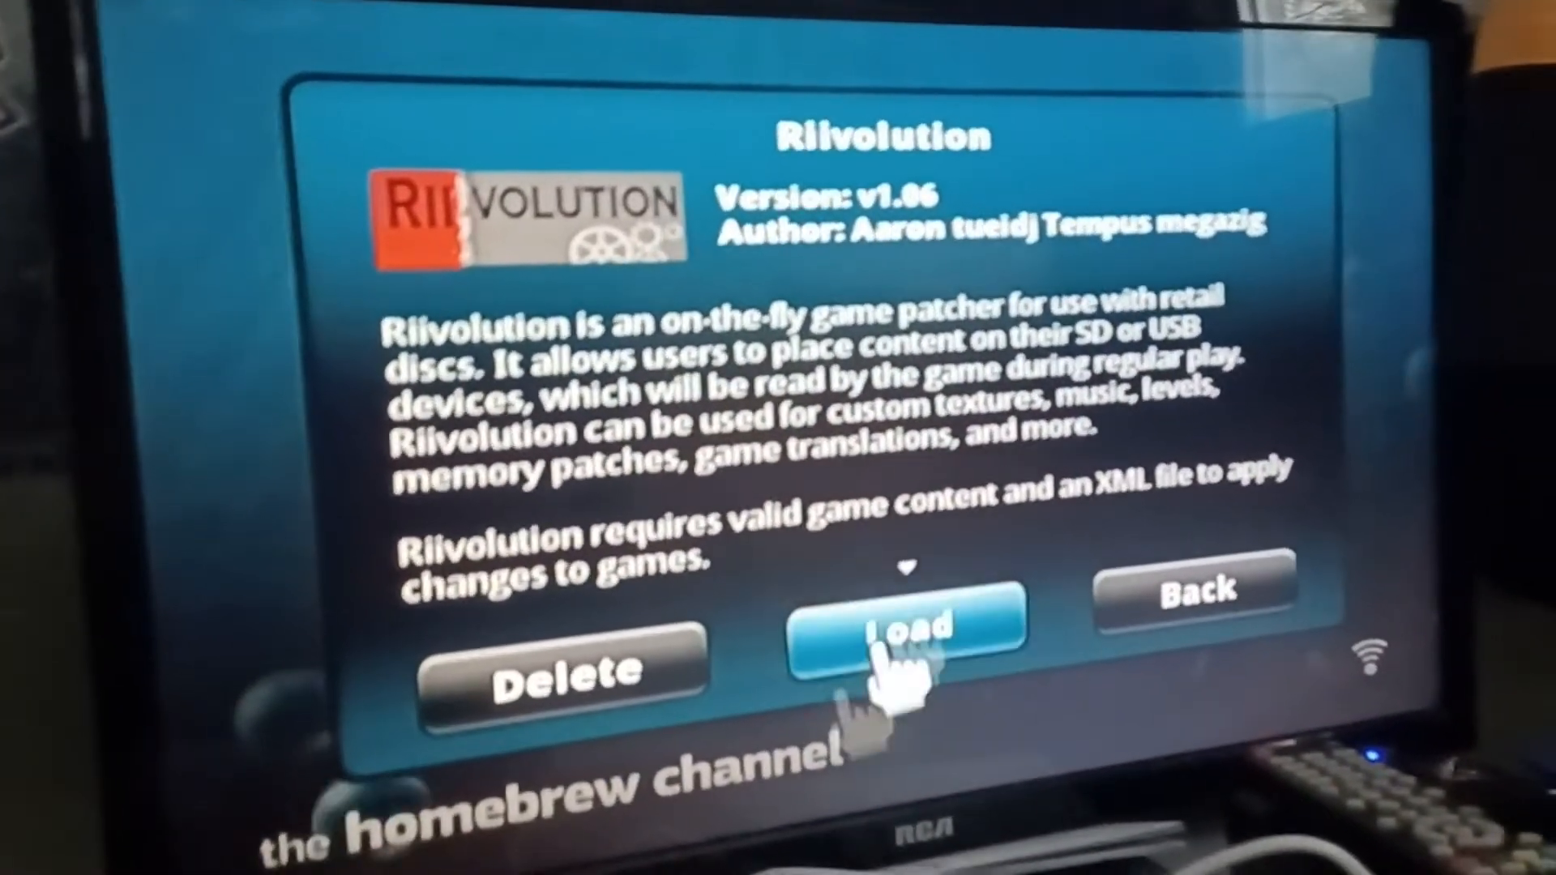